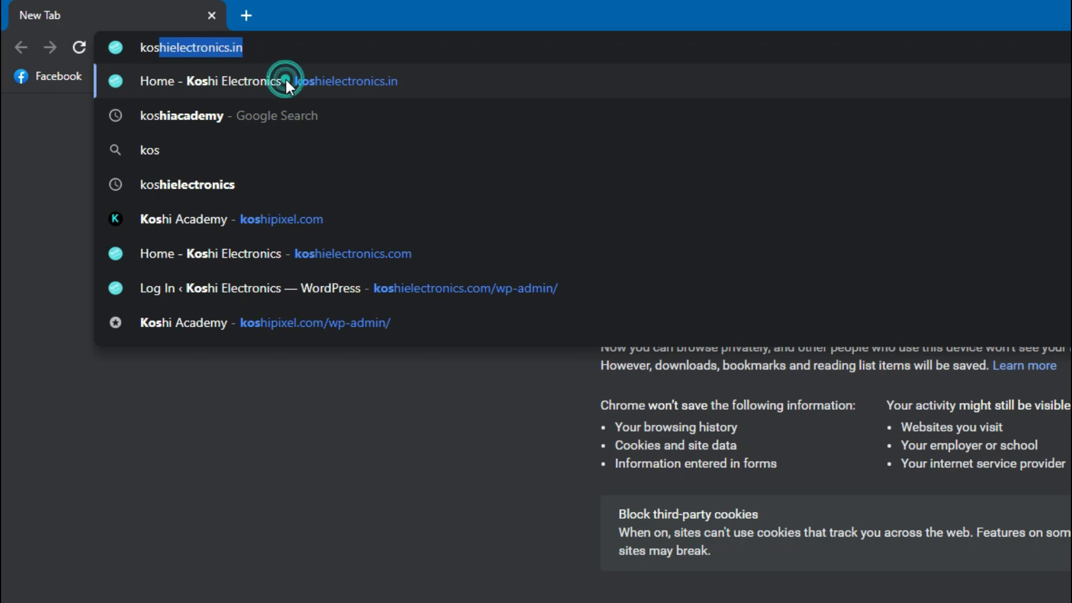
# Pick the 'Home - Koshi Electronics' suggestion from the address bar
pyautogui.click(281, 80)
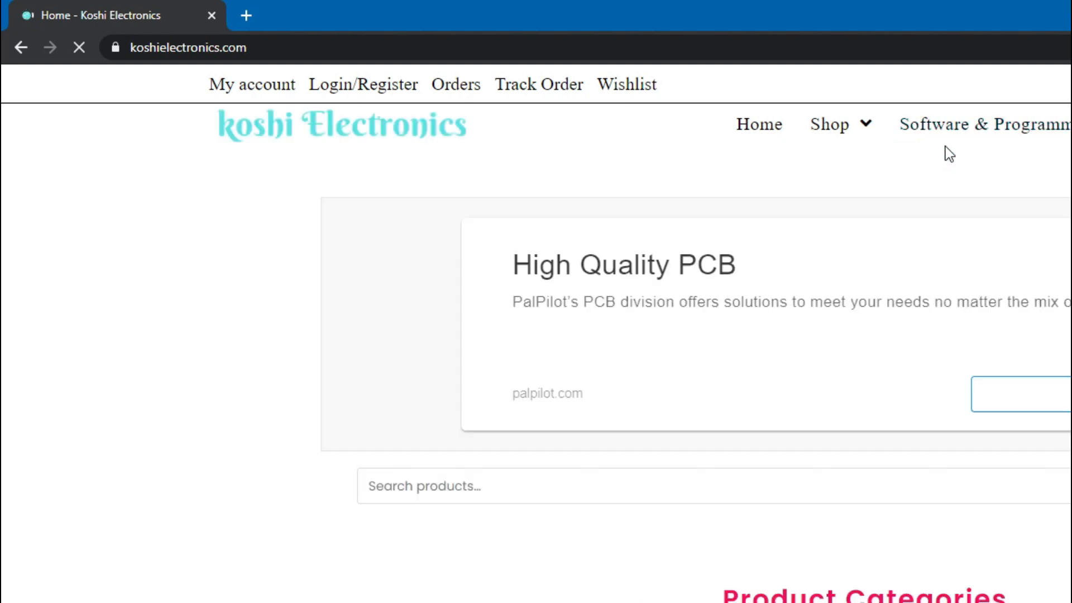
# Choose Pixel Led Effects Free Download from the Software & Programming menu
pyautogui.click(957, 124)
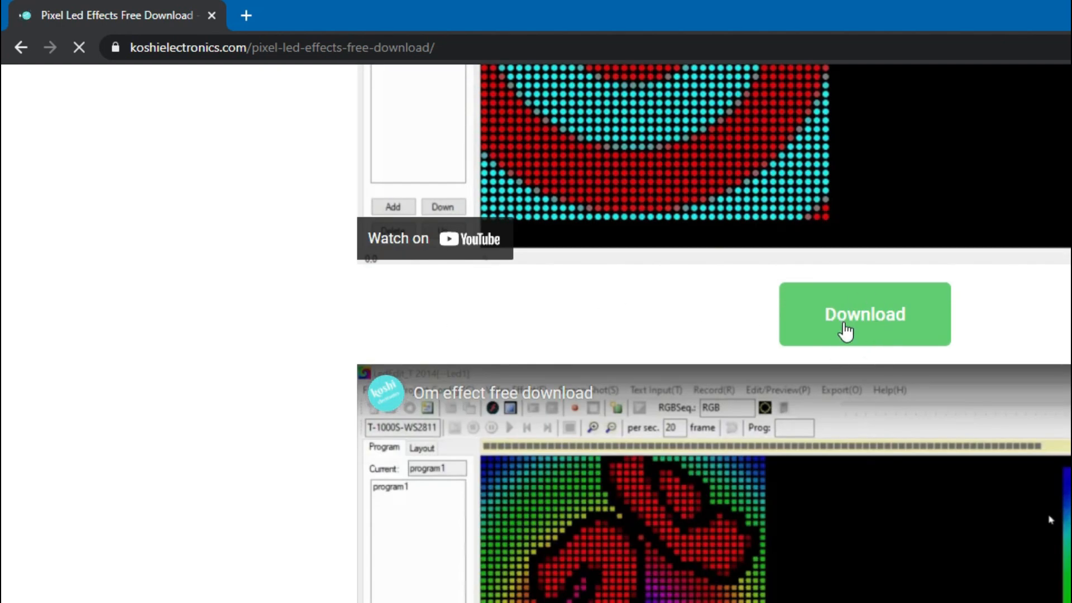
# Play the spiral effect video, then scroll down past more effect videos
pyautogui.scroll(3)
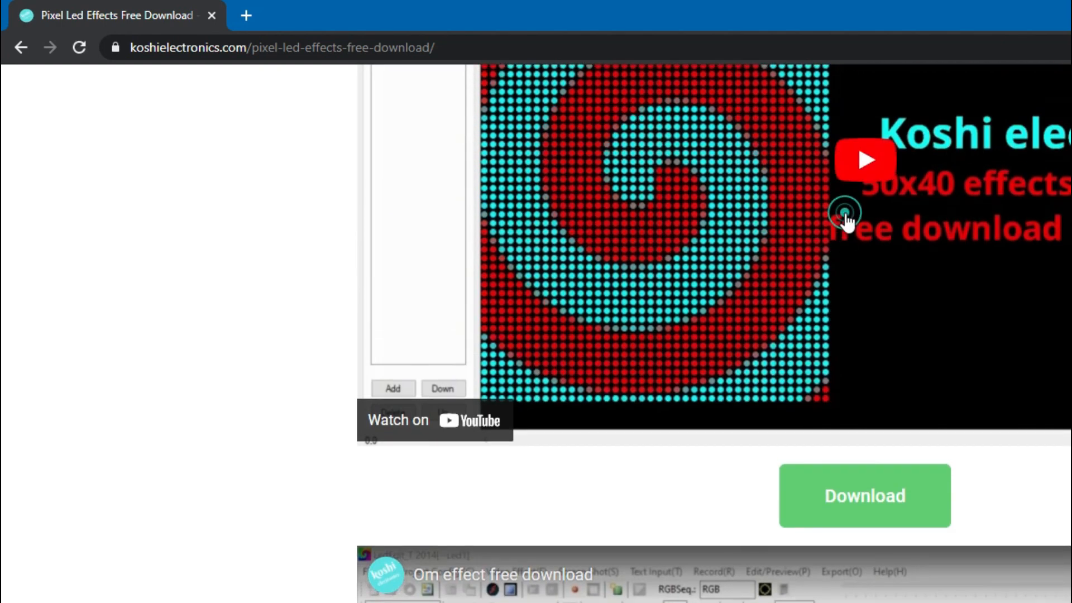
pyautogui.click(864, 160)
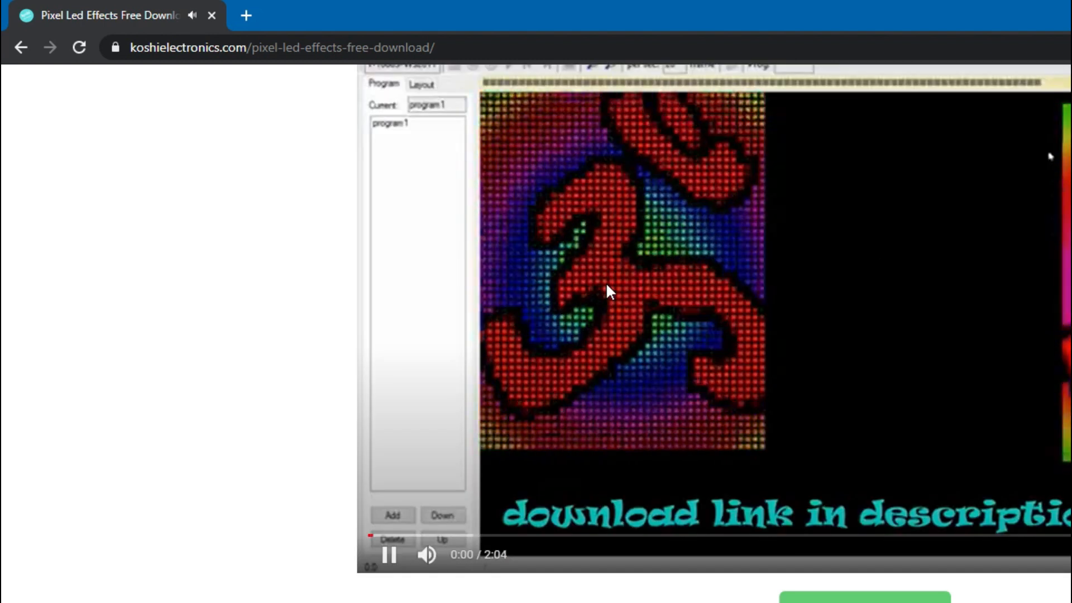
pyautogui.scroll(-3)
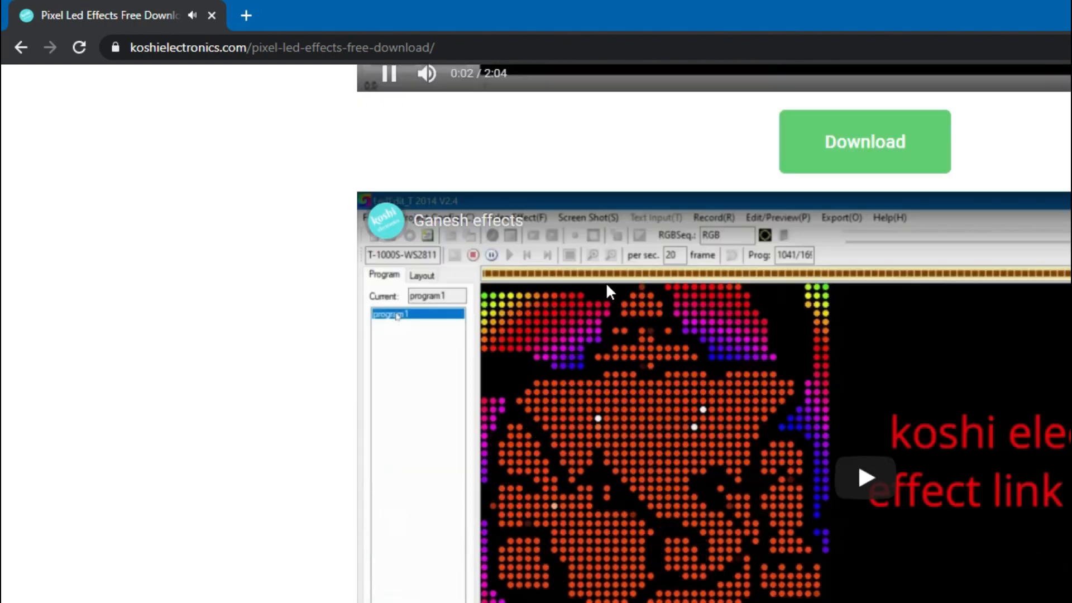
pyautogui.scroll(-3)
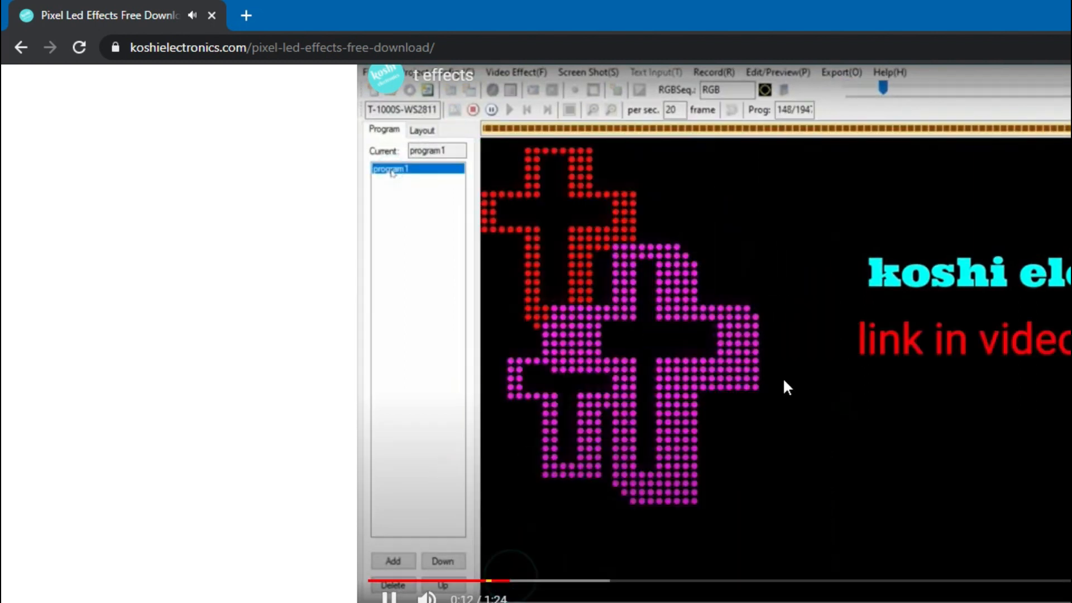
# Scroll to the last effect's Download button above the dental advertisement
pyautogui.scroll(-3)
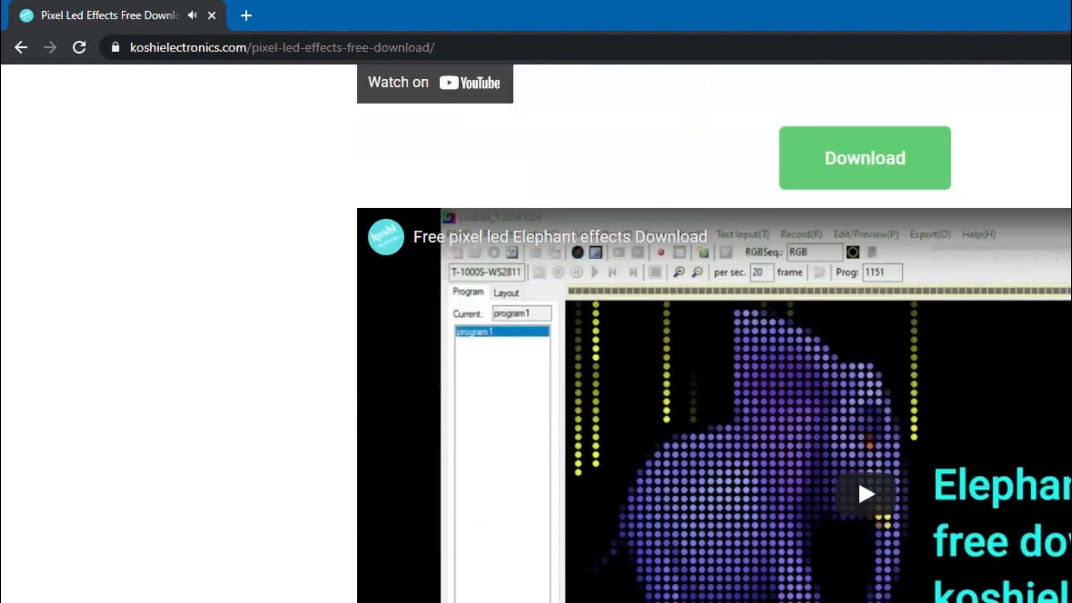
pyautogui.scroll(-3)
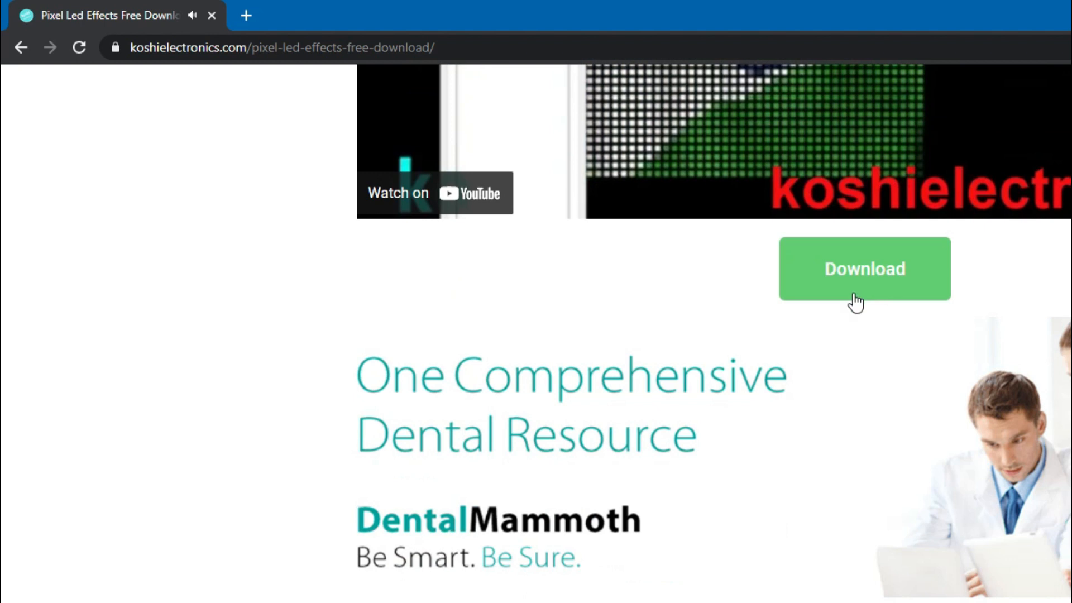
pyautogui.scroll(-3)
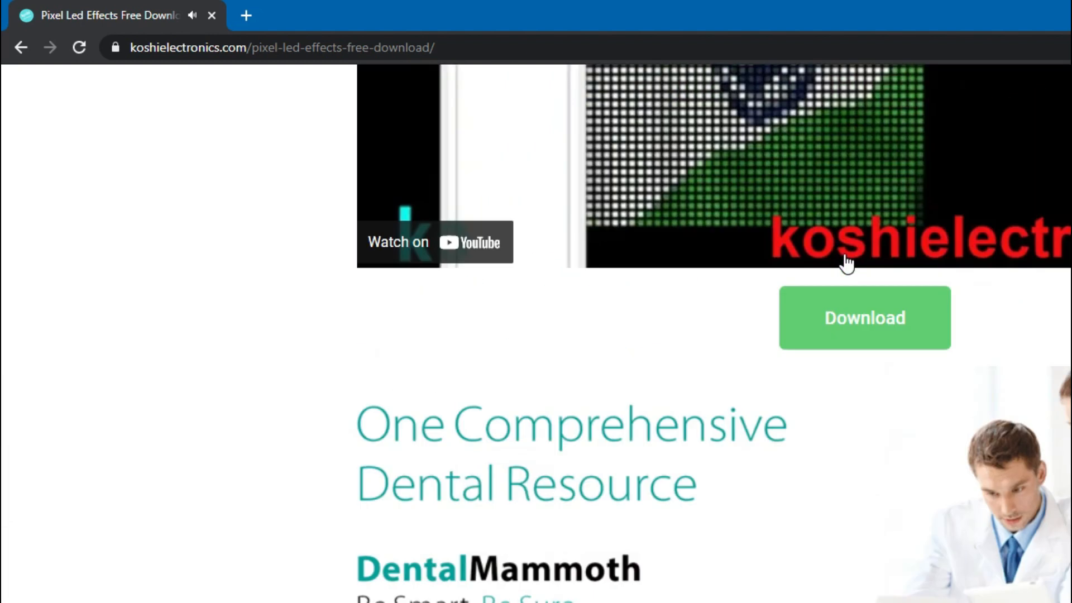